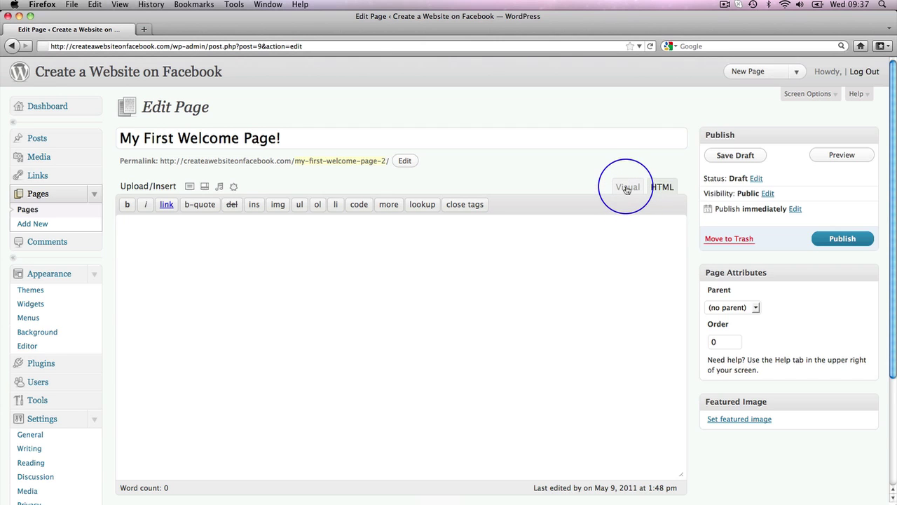
Toggle between Visual and HTML tabs, ending in the Visual editor for 'My First Welcome Page!'
click(627, 186)
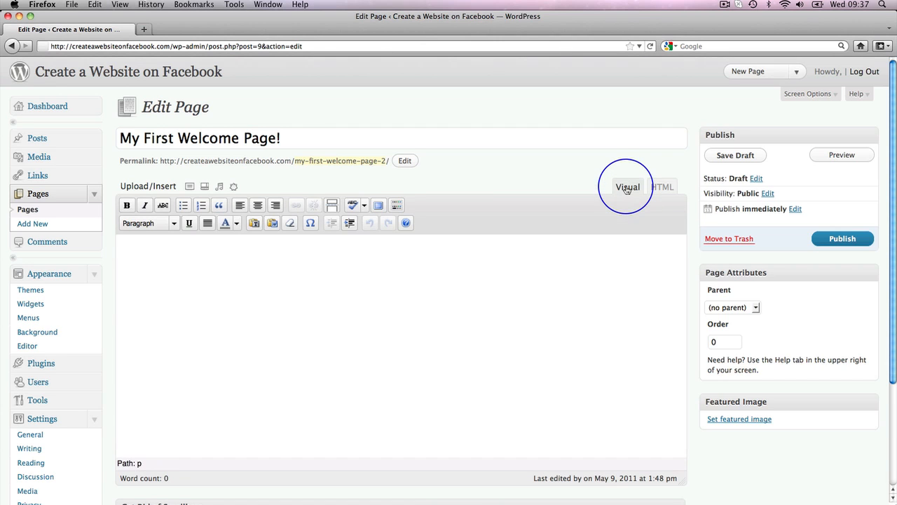
click(661, 187)
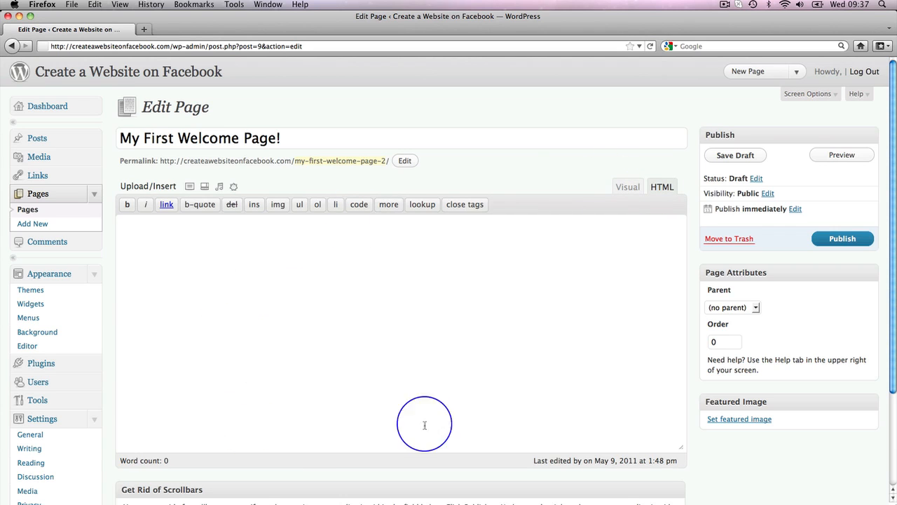
mouse_move(627, 189)
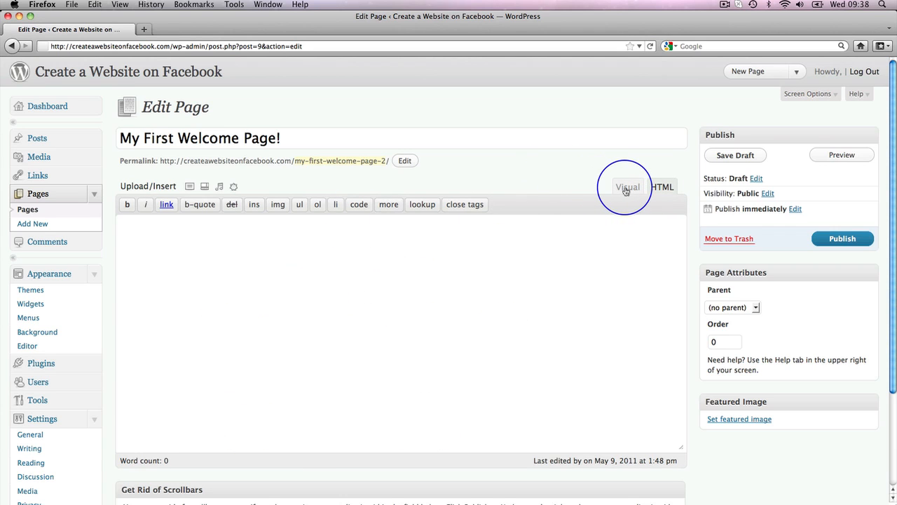
click(627, 187)
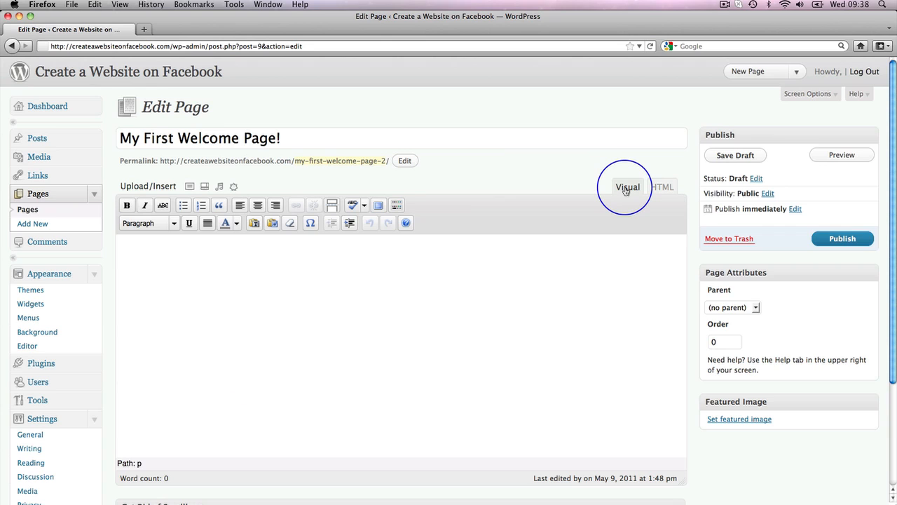
mouse_move(564, 187)
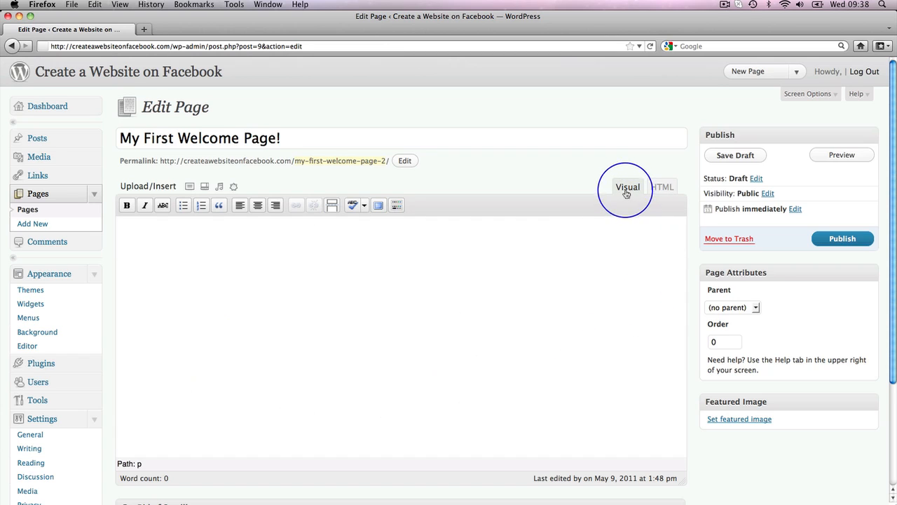
click(533, 229)
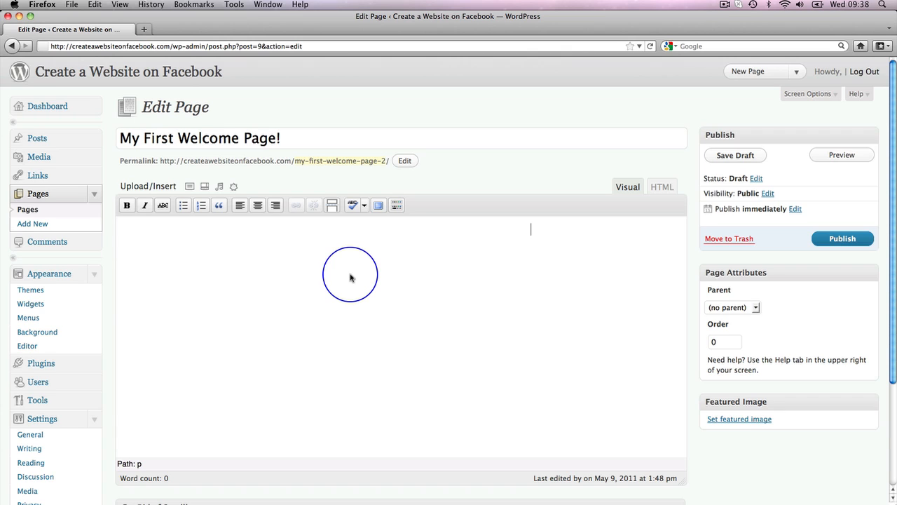
mouse_move(339, 246)
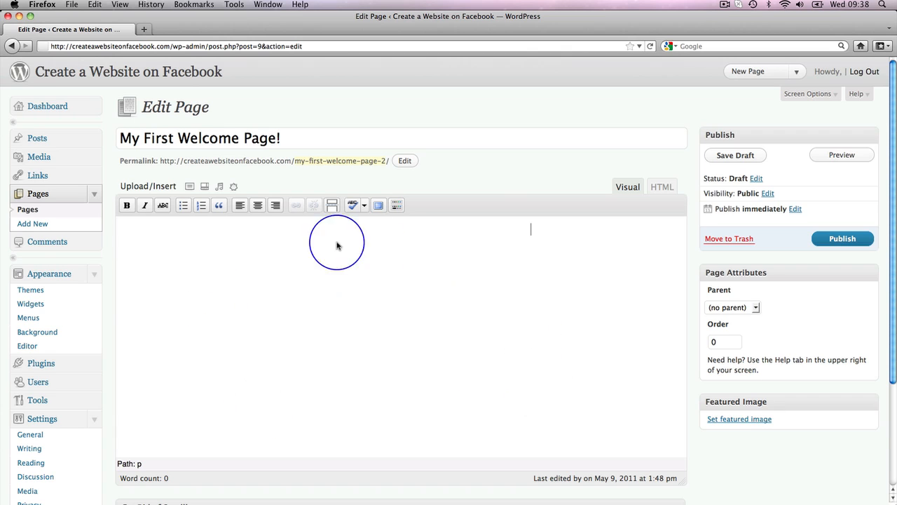
mouse_move(620, 251)
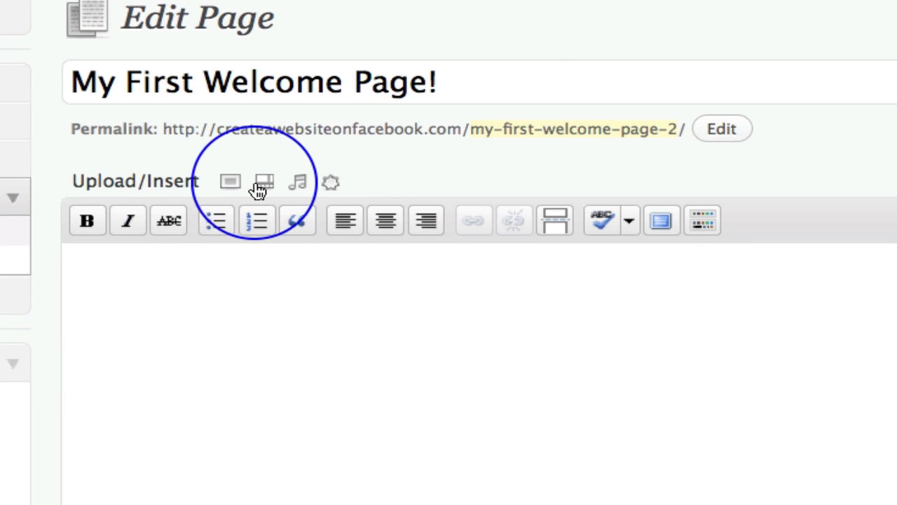
mouse_move(228, 184)
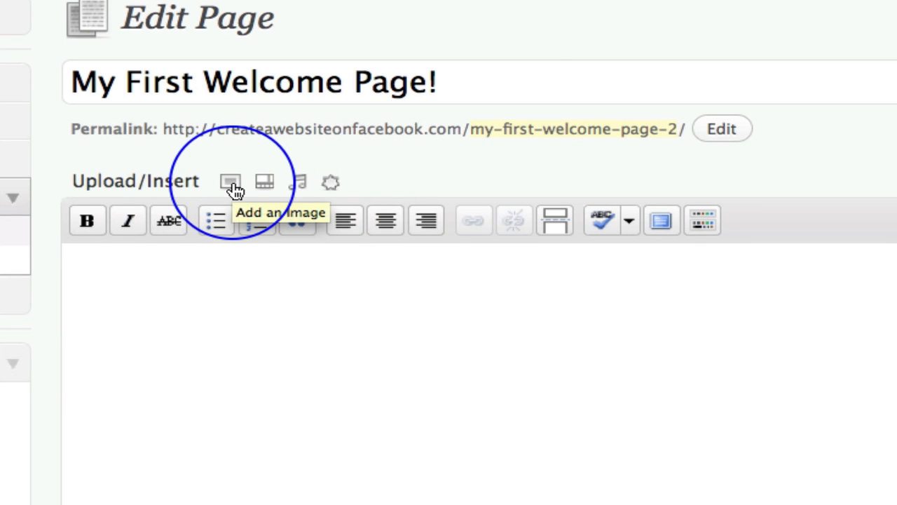
mouse_move(261, 184)
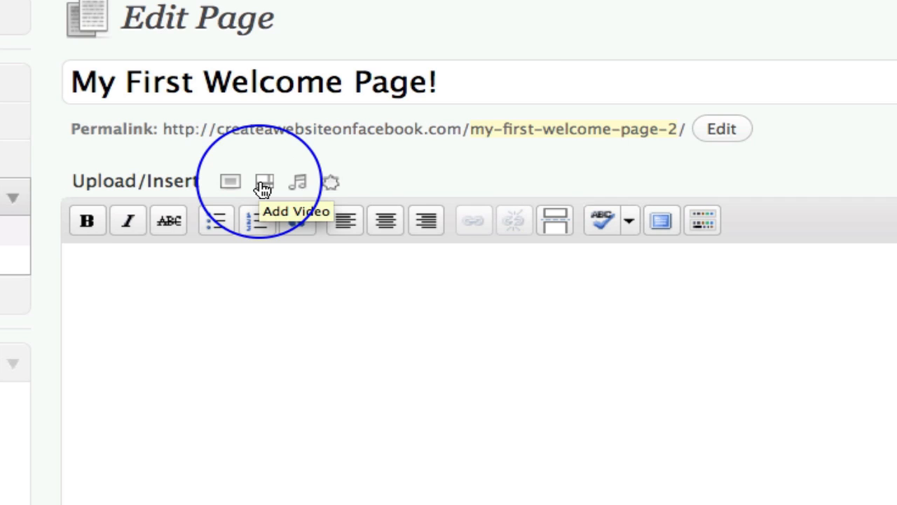
mouse_move(300, 187)
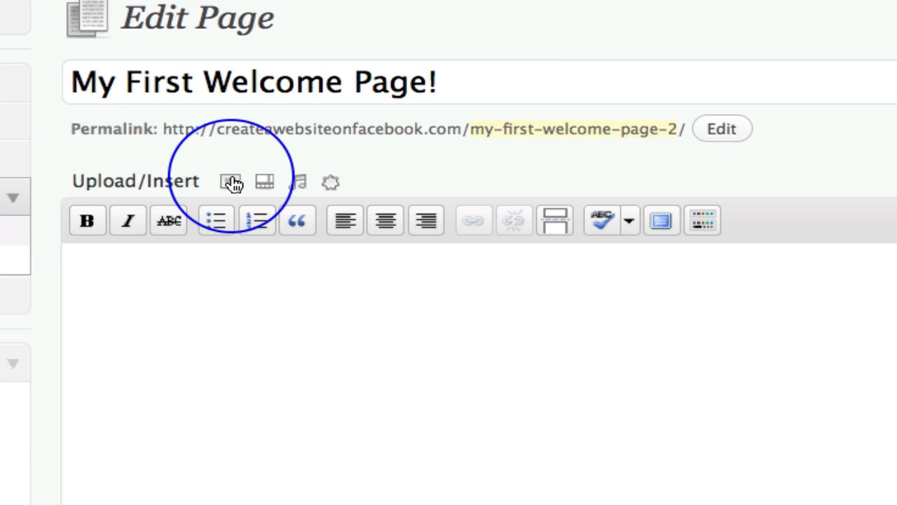
mouse_move(227, 184)
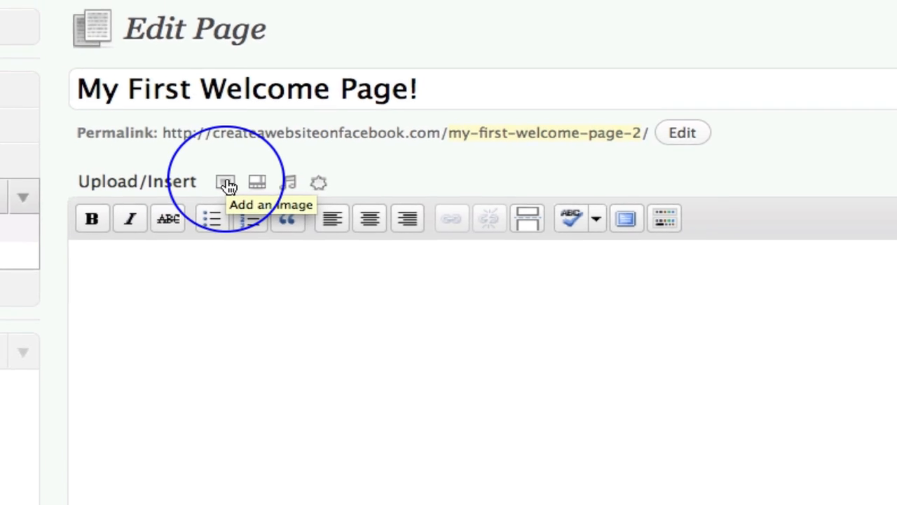
Open Add an Image, view the From URL form, then return to From Computer
click(224, 182)
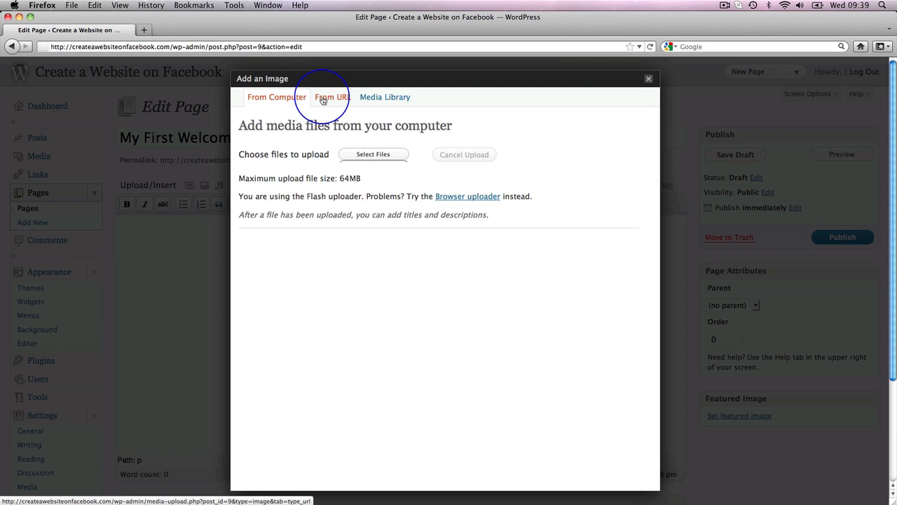
click(332, 97)
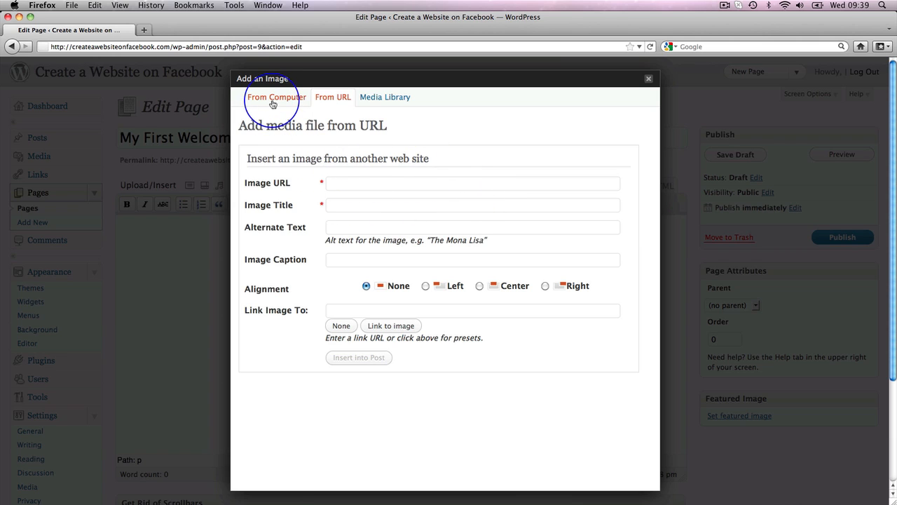
click(276, 97)
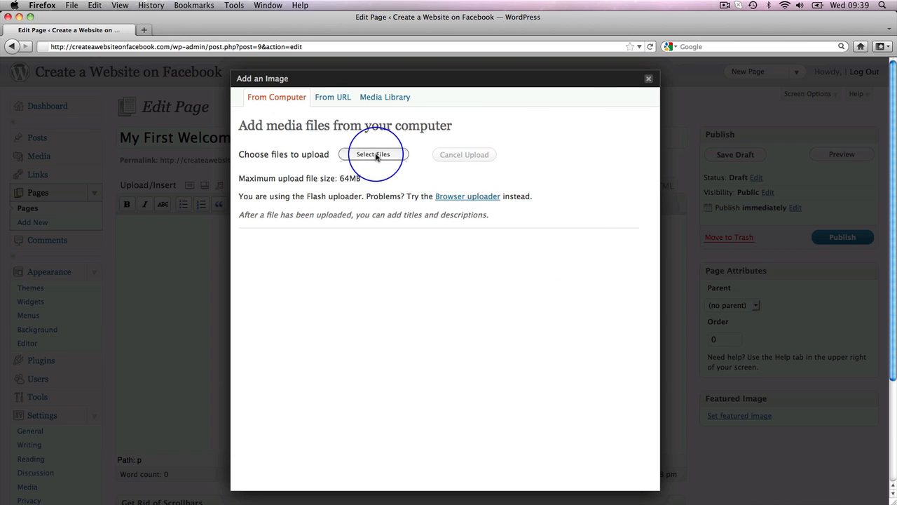
Open the file picker on the 'Images for WP' folder with snaheaderfb chosen
click(372, 154)
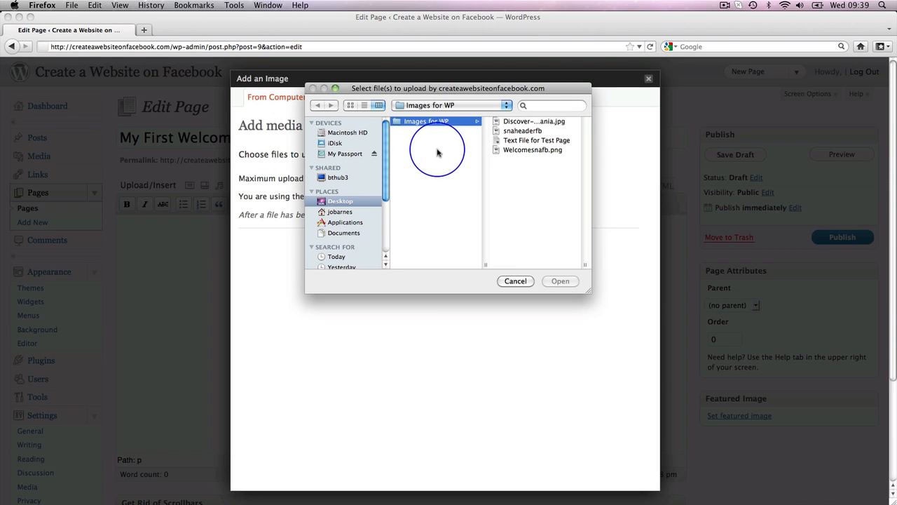
click(426, 121)
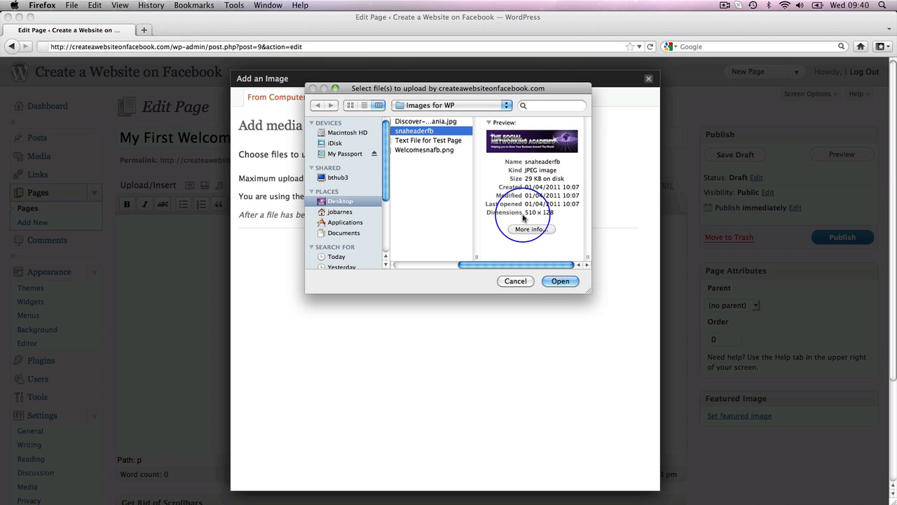
mouse_move(532, 214)
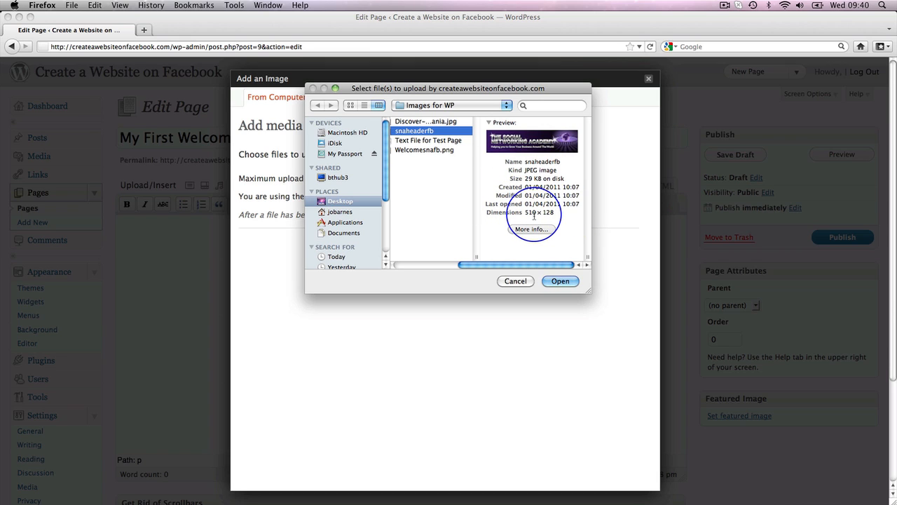
mouse_move(532, 214)
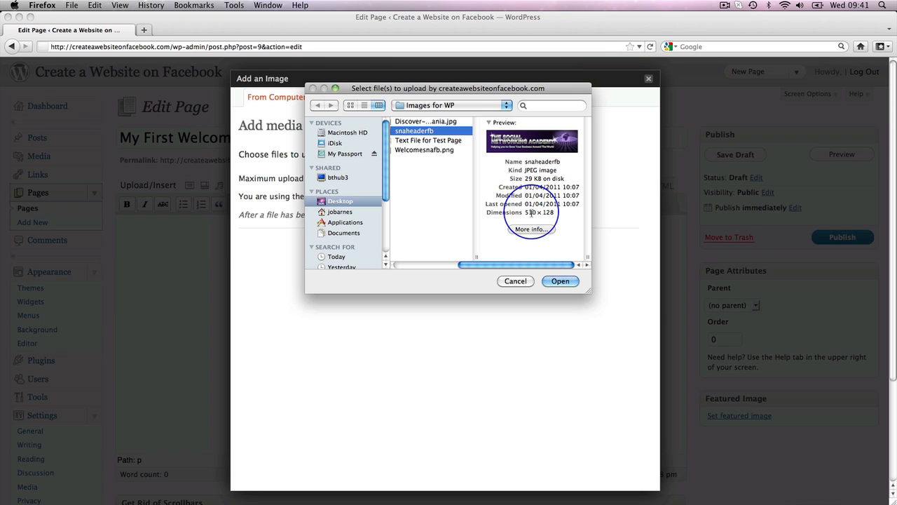
mouse_move(567, 238)
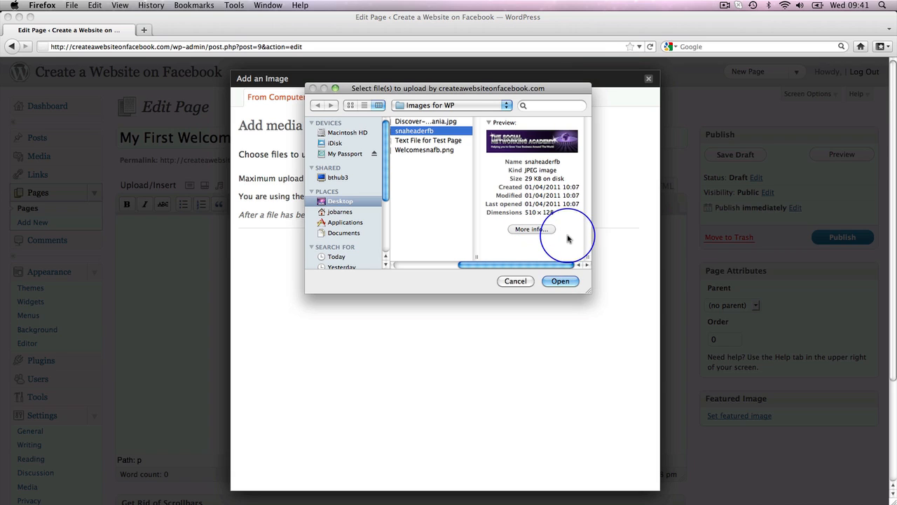
mouse_move(559, 281)
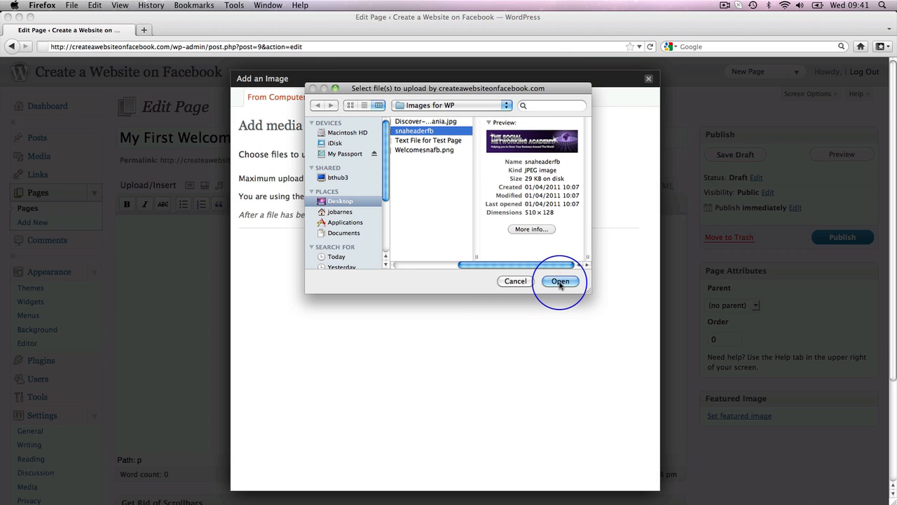
Upload snaheaderfb1.jpg, the 510 × 128 header image, from the file picker
click(561, 282)
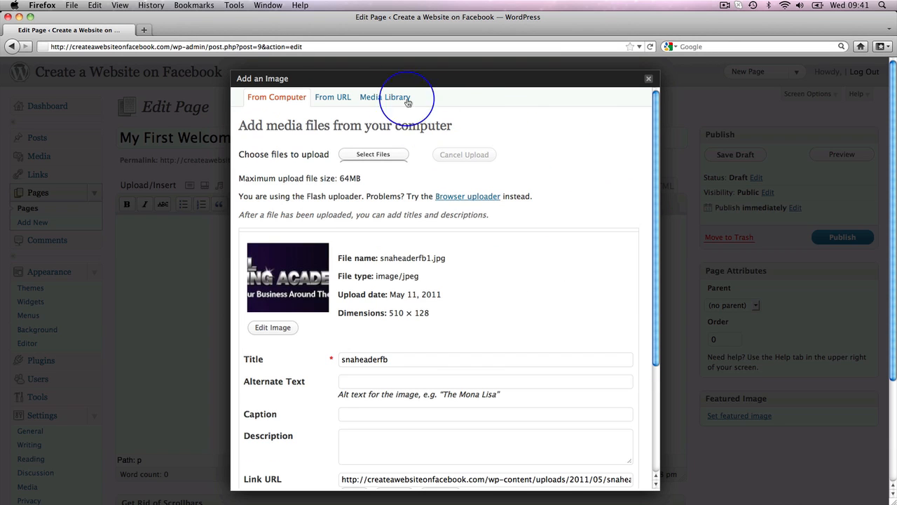
mouse_move(535, 147)
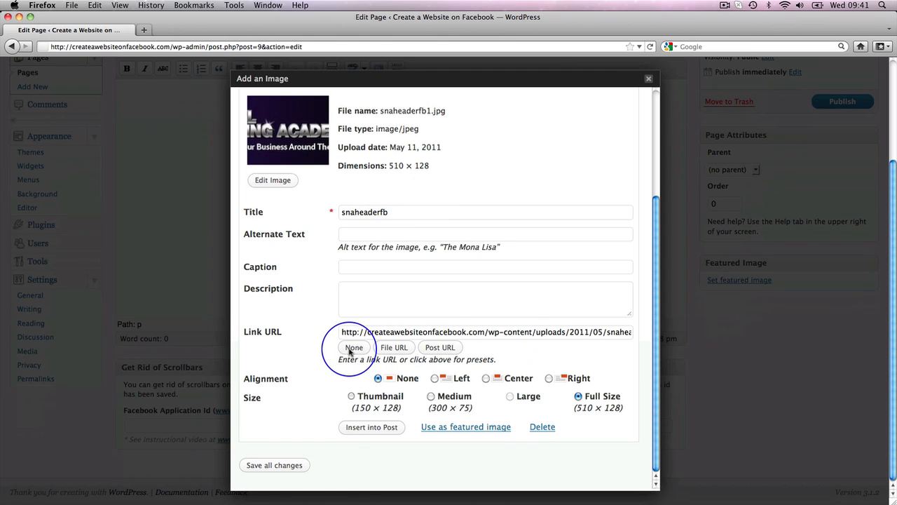
Give the snaheaderfb image no link URL and center alignment at full size
click(353, 347)
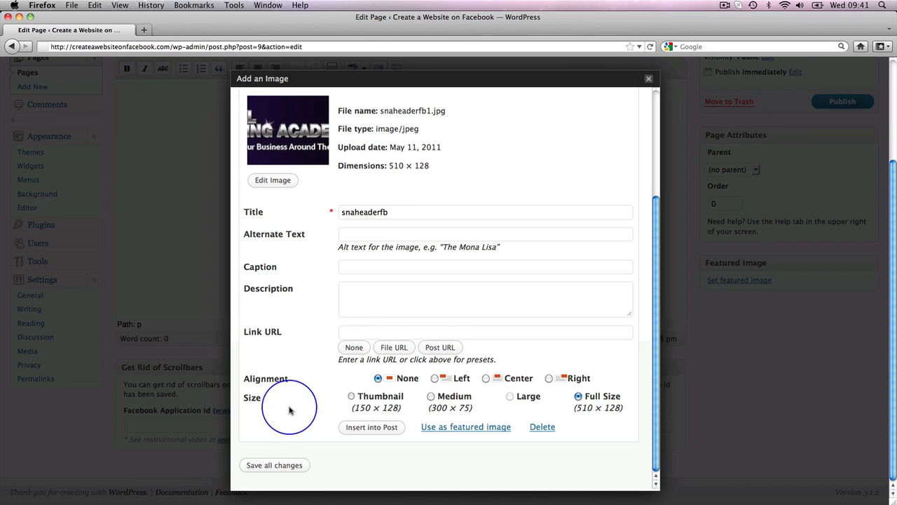
mouse_move(579, 402)
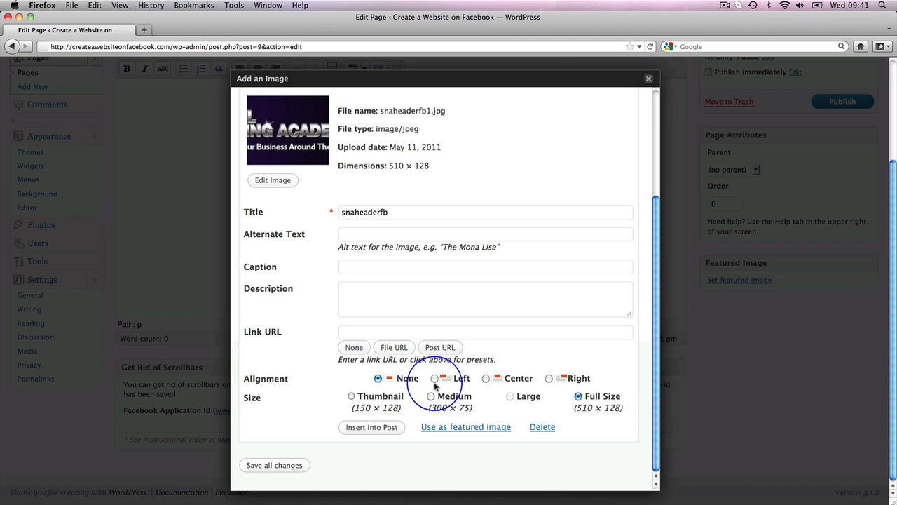
click(486, 378)
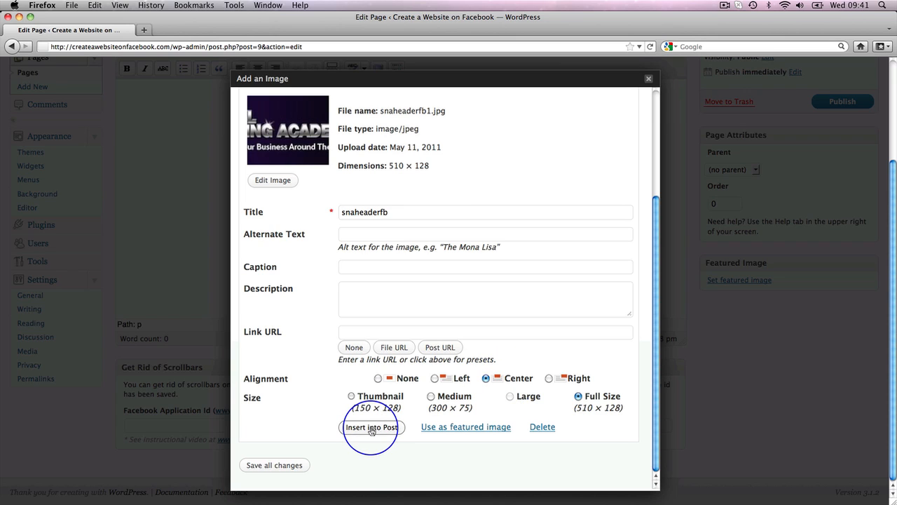
Insert the centered snaheaderfb banner into the top of the page body
click(372, 426)
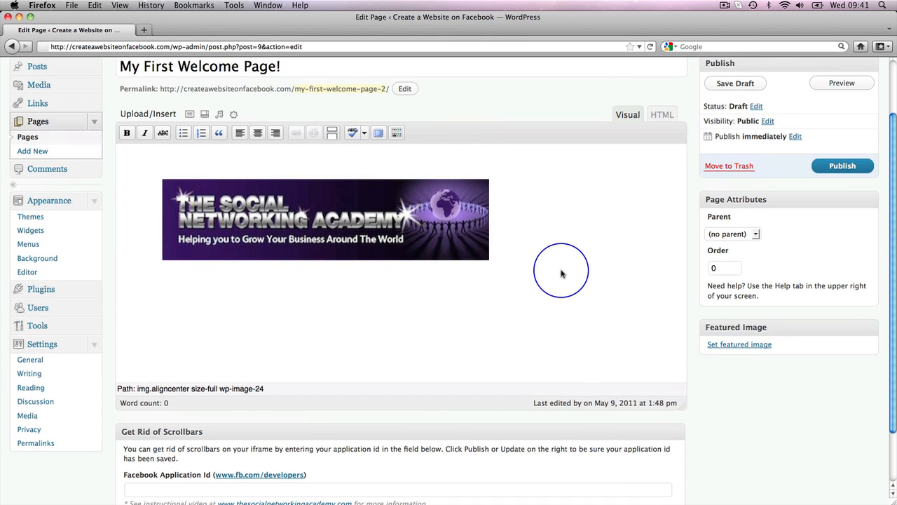
mouse_move(307, 197)
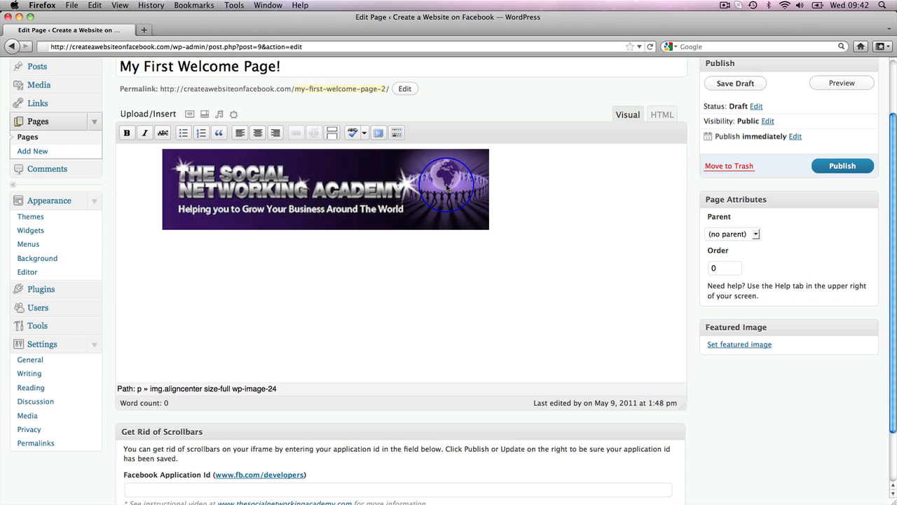
mouse_move(558, 230)
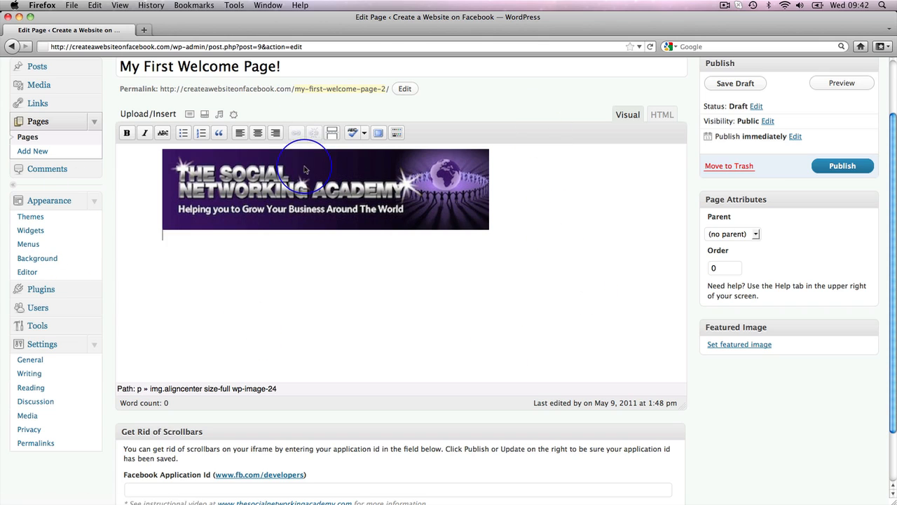
mouse_move(559, 191)
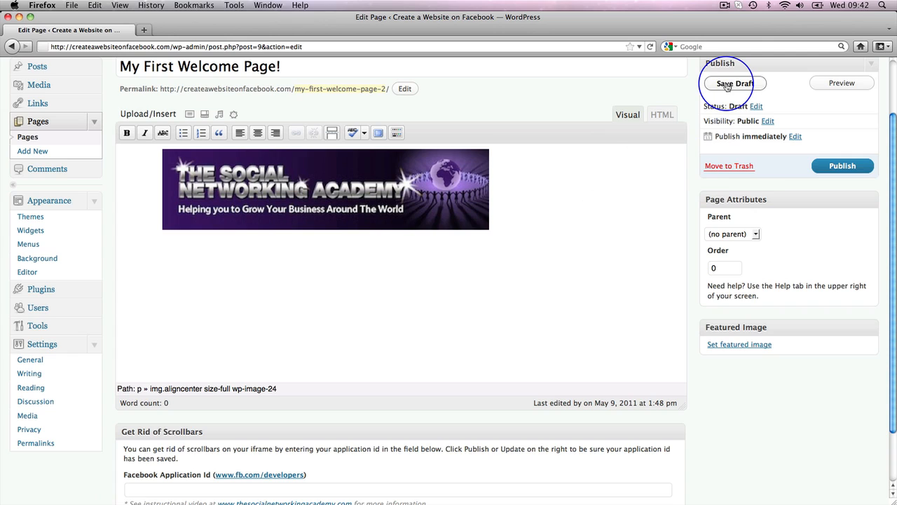
Save the 'My First Welcome Page!' draft containing the banner
click(736, 82)
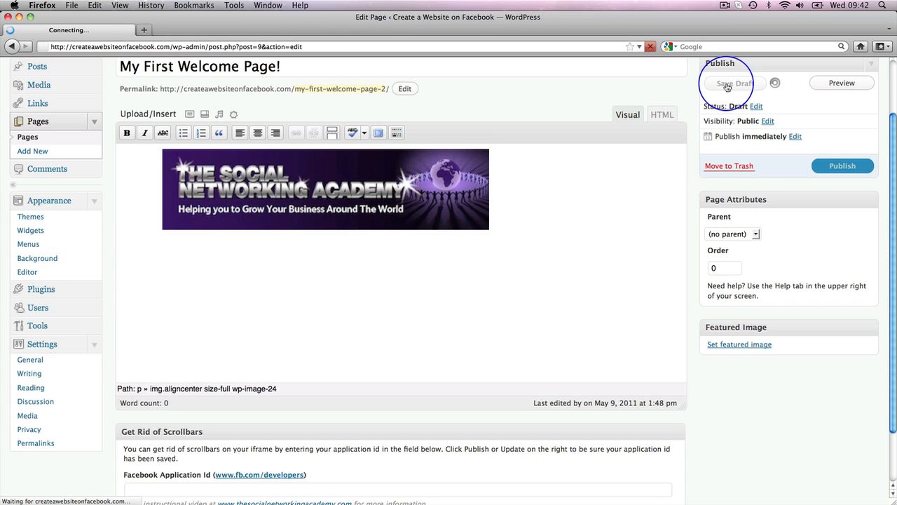
click(730, 83)
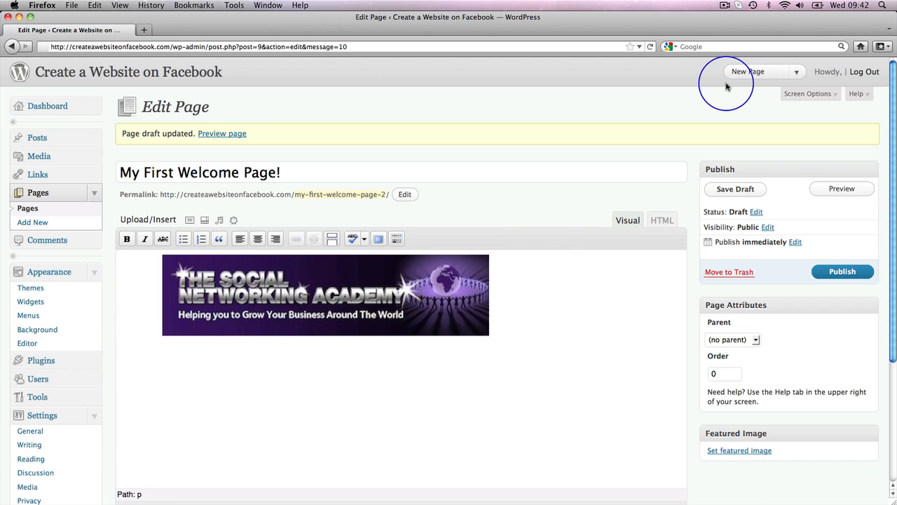
mouse_move(222, 133)
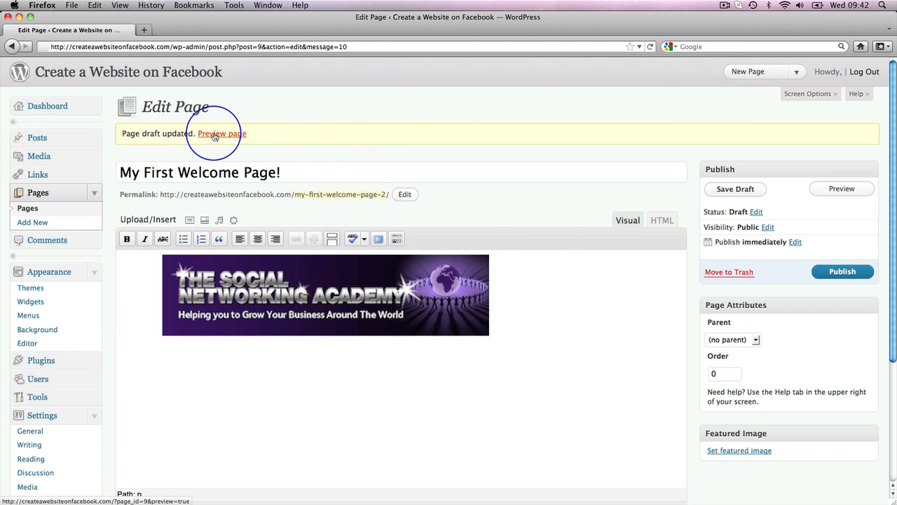
Preview the banner-only draft in a new tab, then return to the Edit Page tab
click(221, 133)
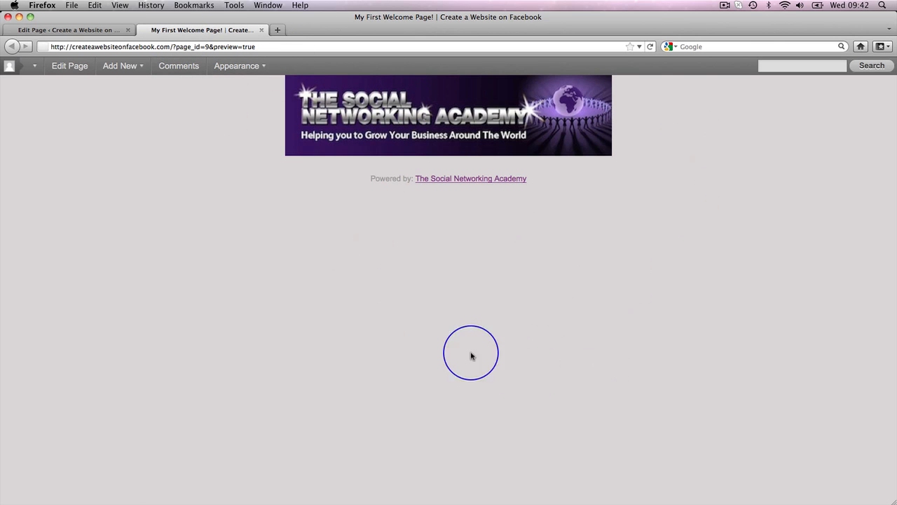
mouse_move(390, 180)
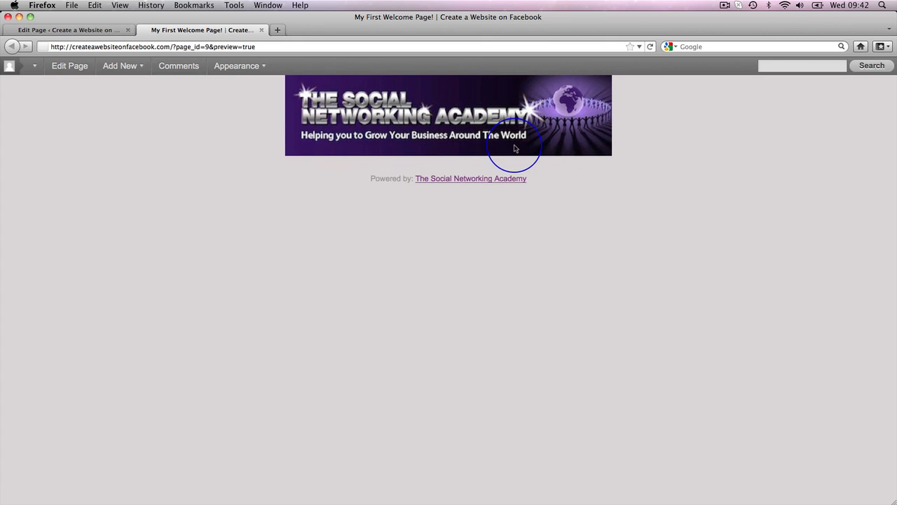
mouse_move(437, 187)
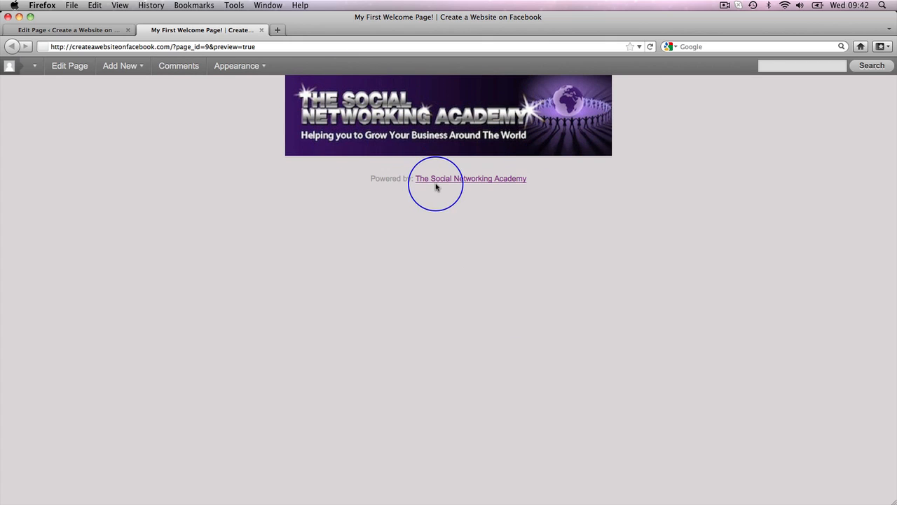
mouse_move(189, 330)
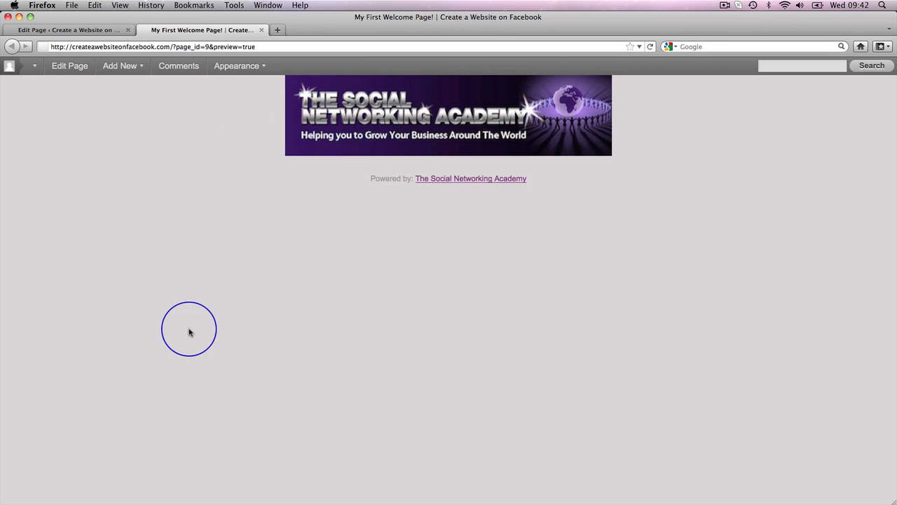
mouse_move(554, 378)
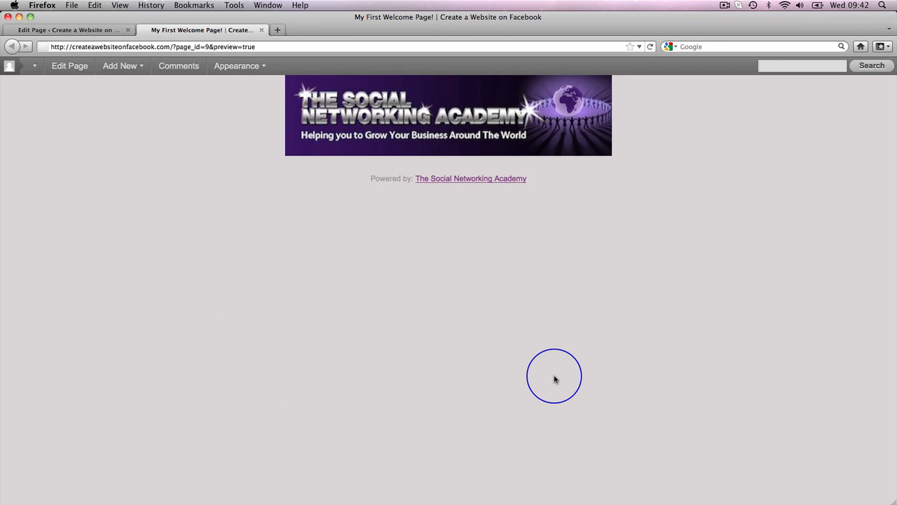
mouse_move(308, 223)
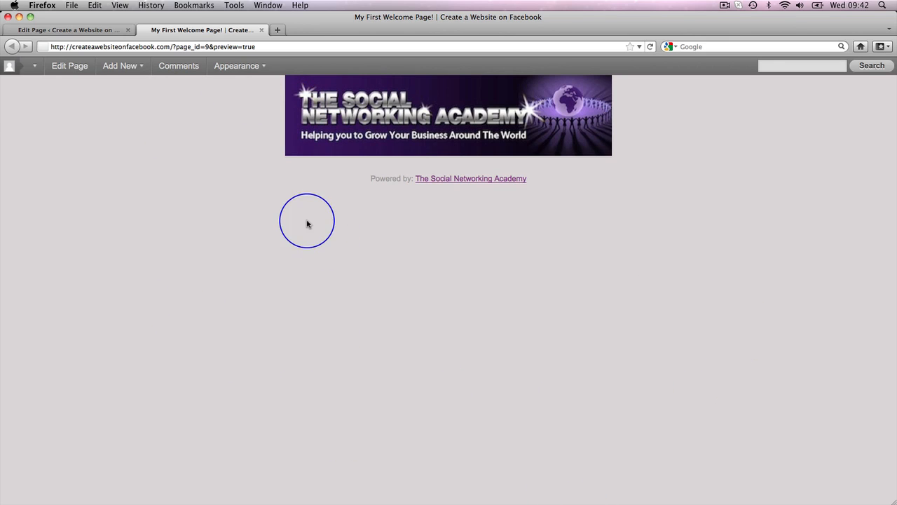
mouse_move(98, 29)
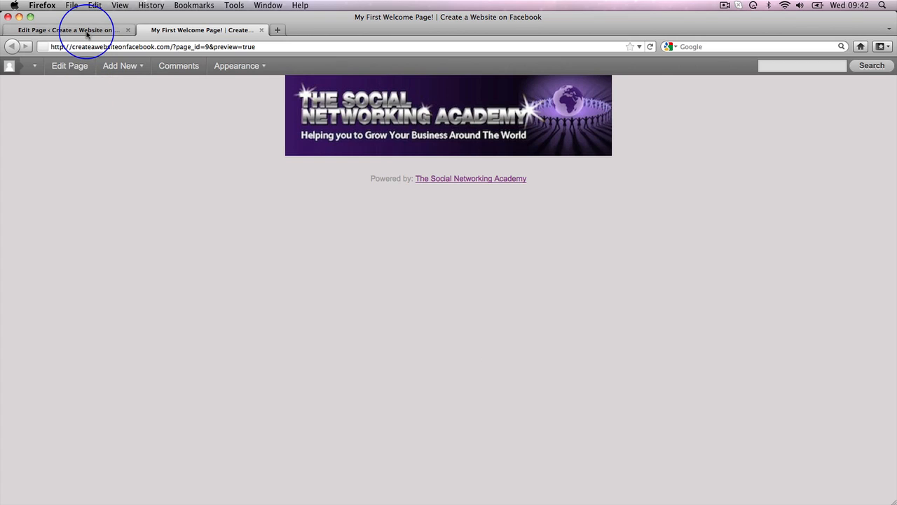
mouse_move(84, 32)
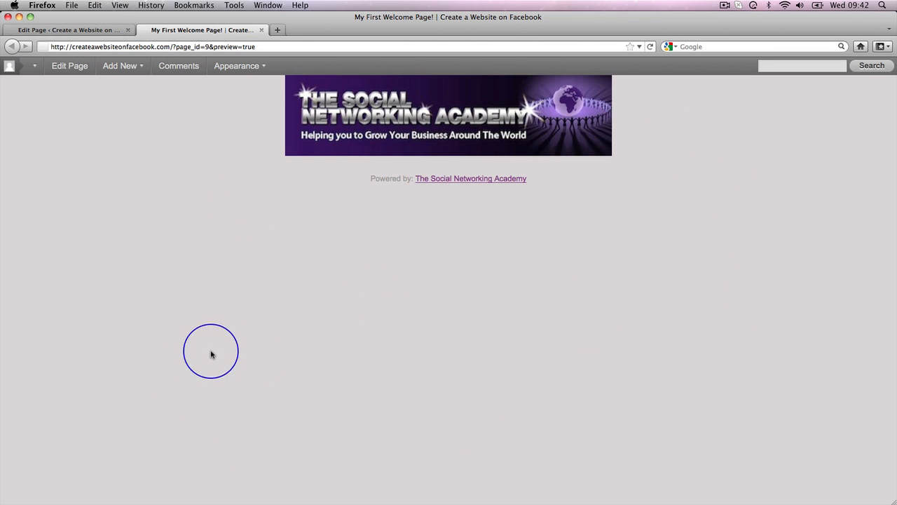
click(70, 29)
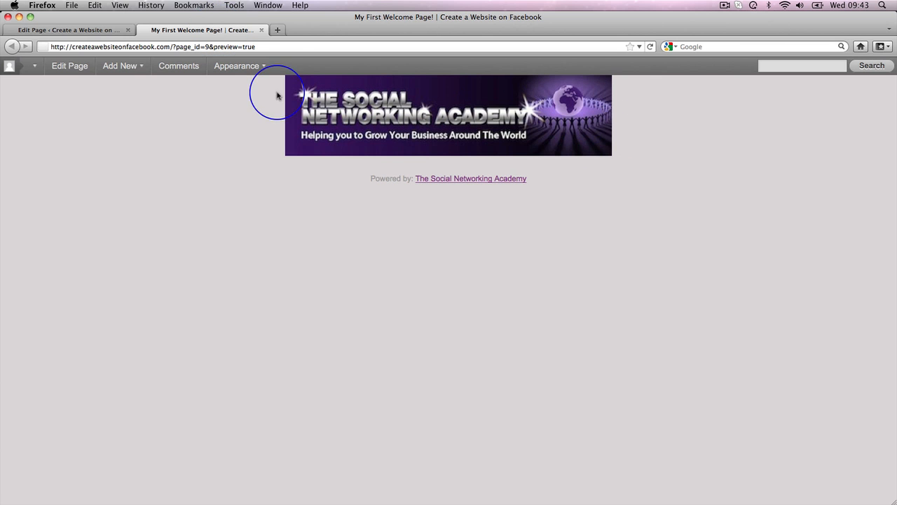
click(70, 29)
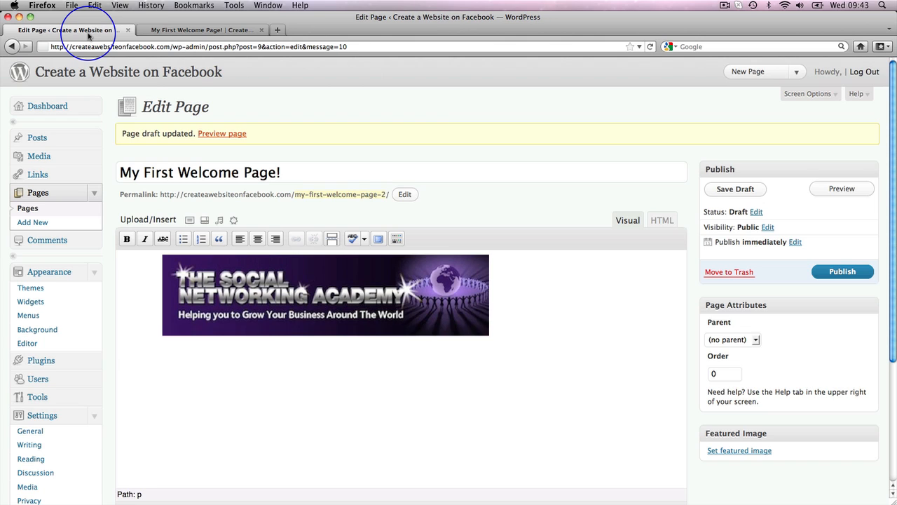
Upload Discover-Facebook_Pagemania with no link URL and save all gallery changes
scroll(down, 3)
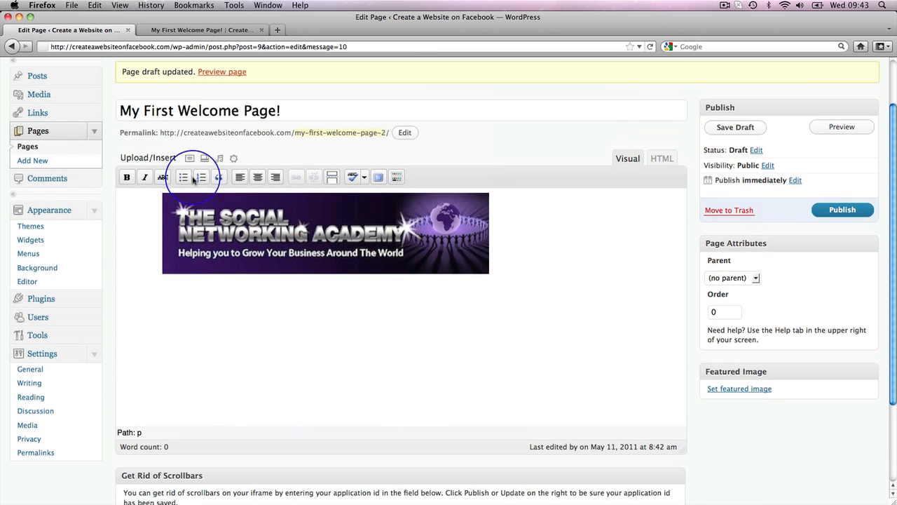
mouse_move(189, 158)
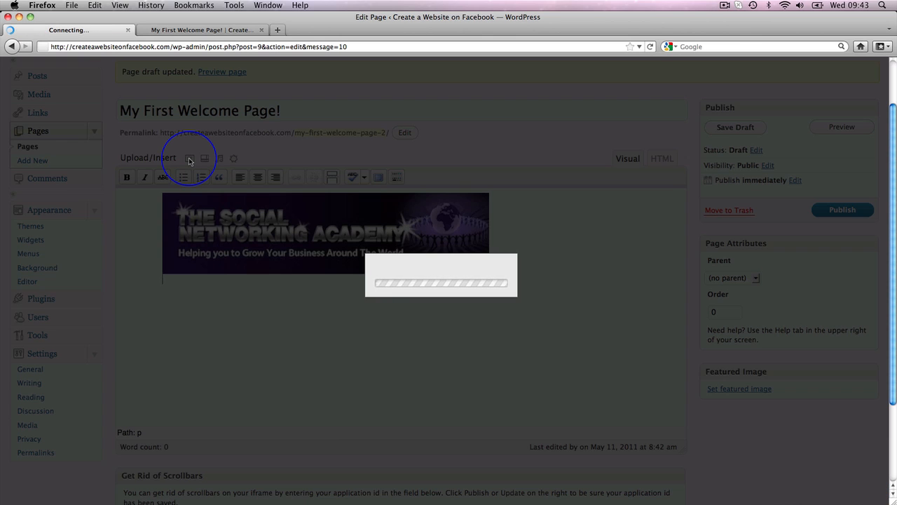
click(190, 158)
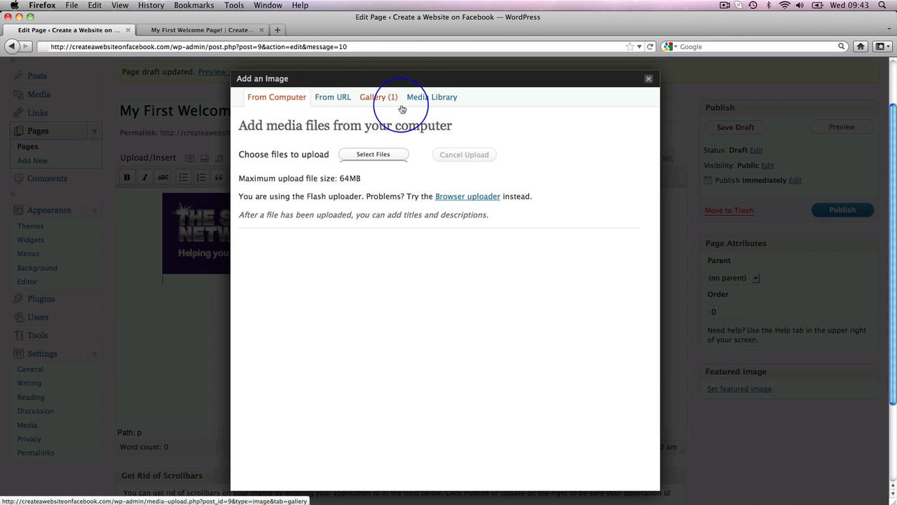
click(373, 154)
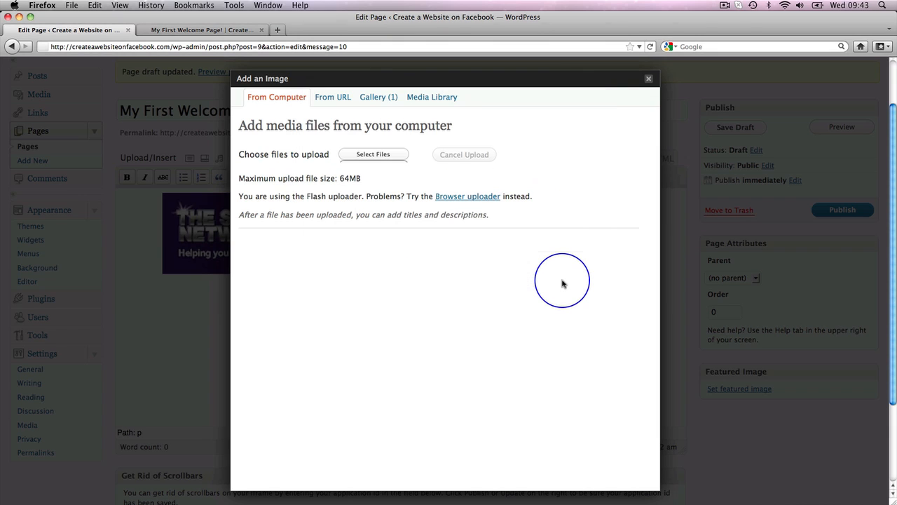
click(373, 154)
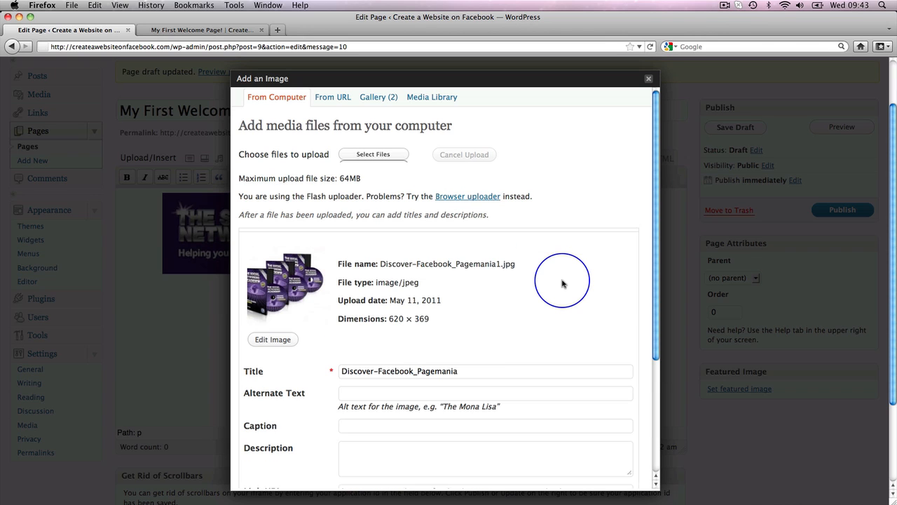
scroll(down, 3)
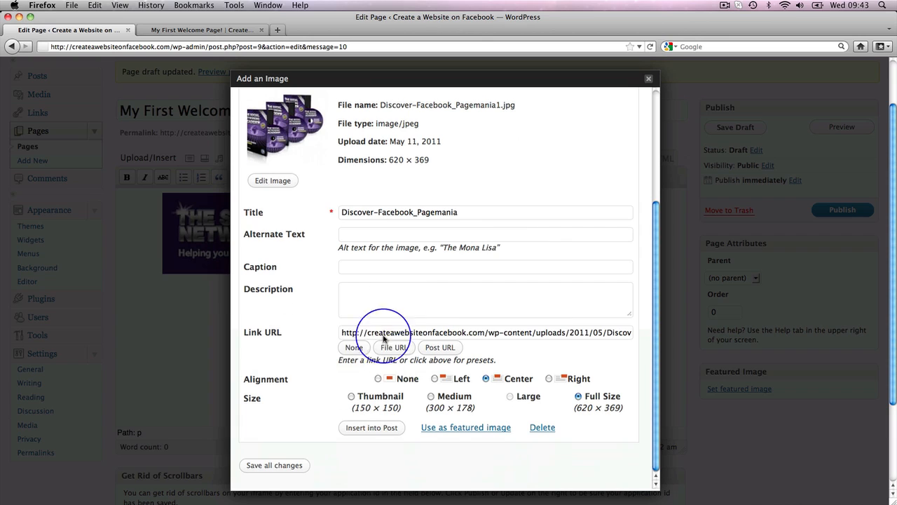
click(353, 347)
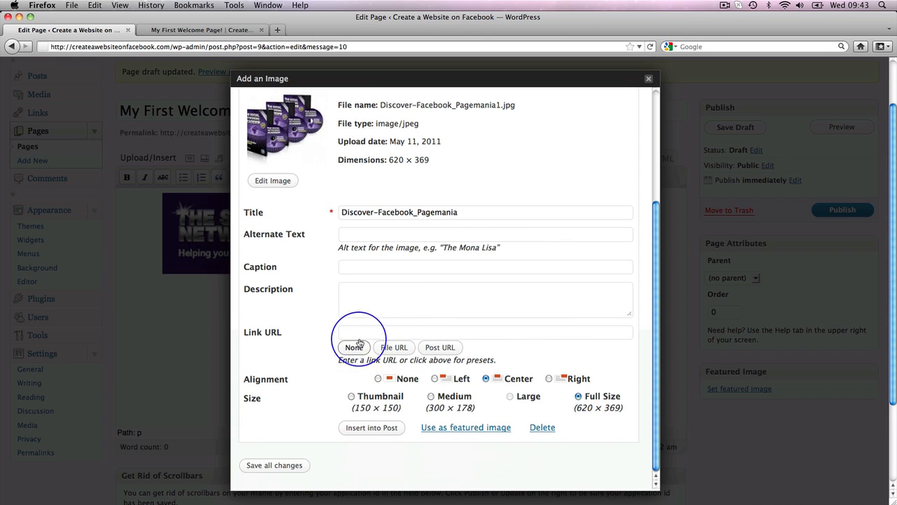
mouse_move(422, 336)
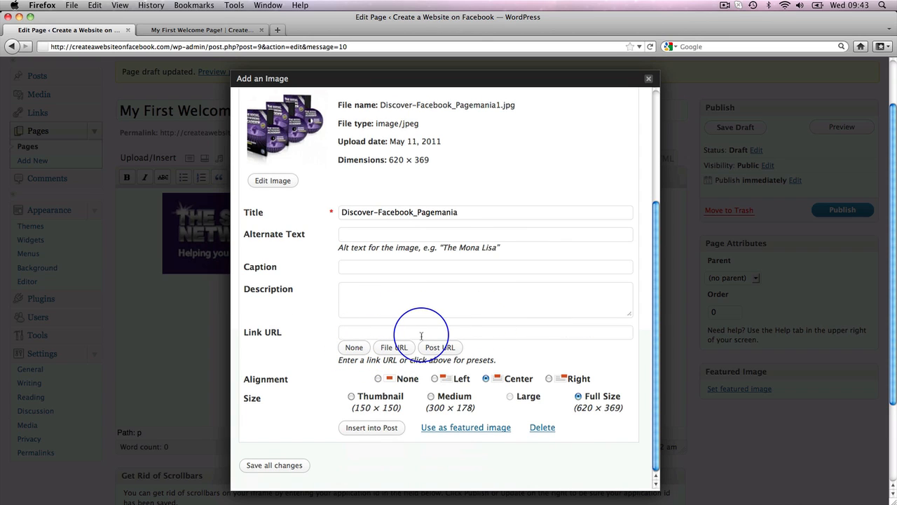
mouse_move(351, 436)
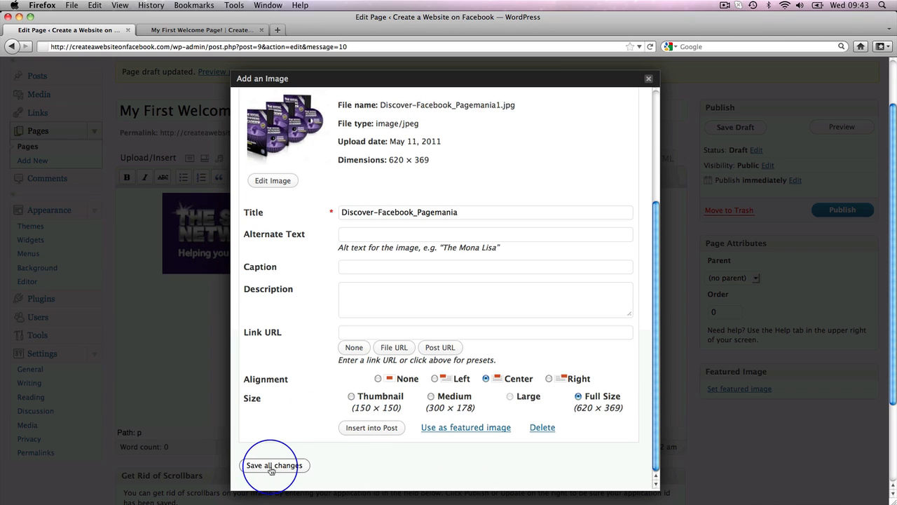
click(275, 464)
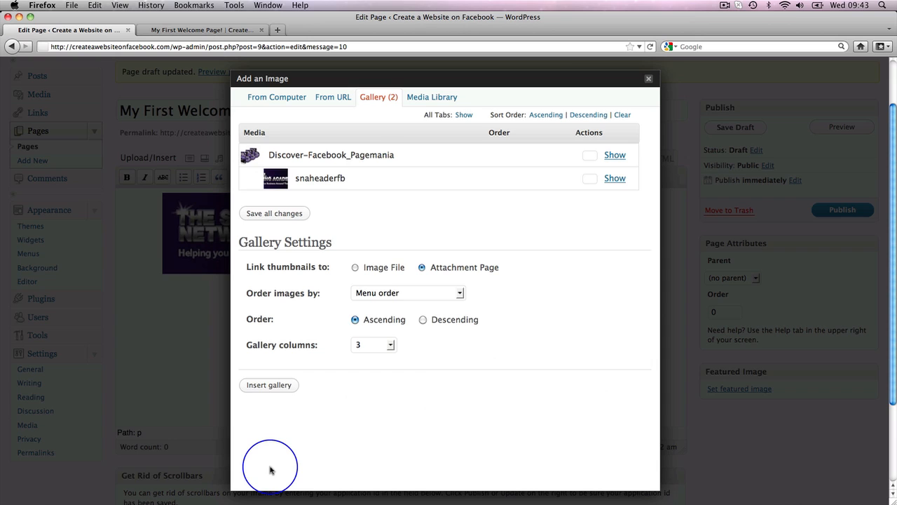
mouse_move(496, 253)
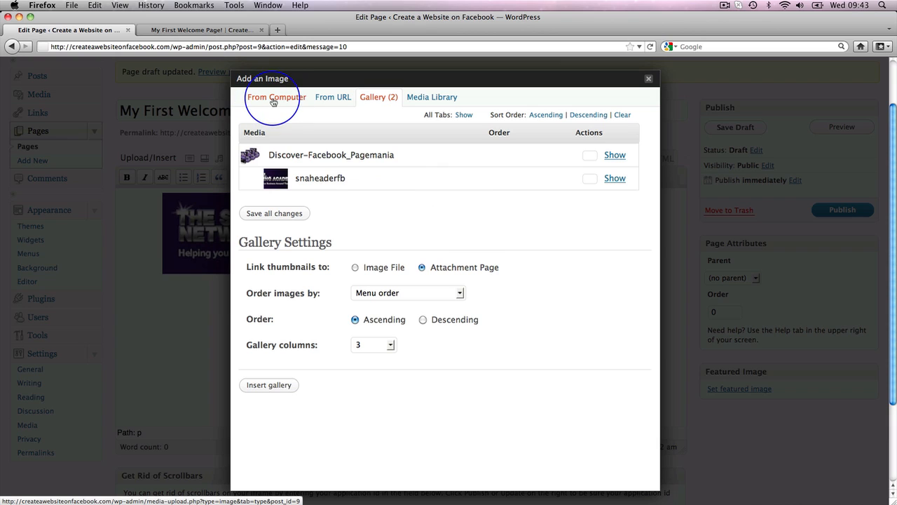
Upload Welcomesnafb.png with no link, then close the Add an Image dialog
click(275, 97)
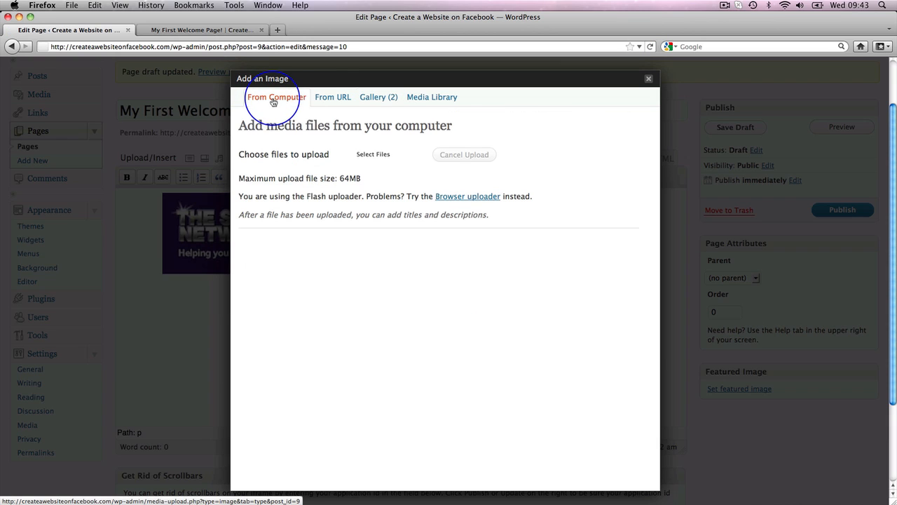
click(373, 154)
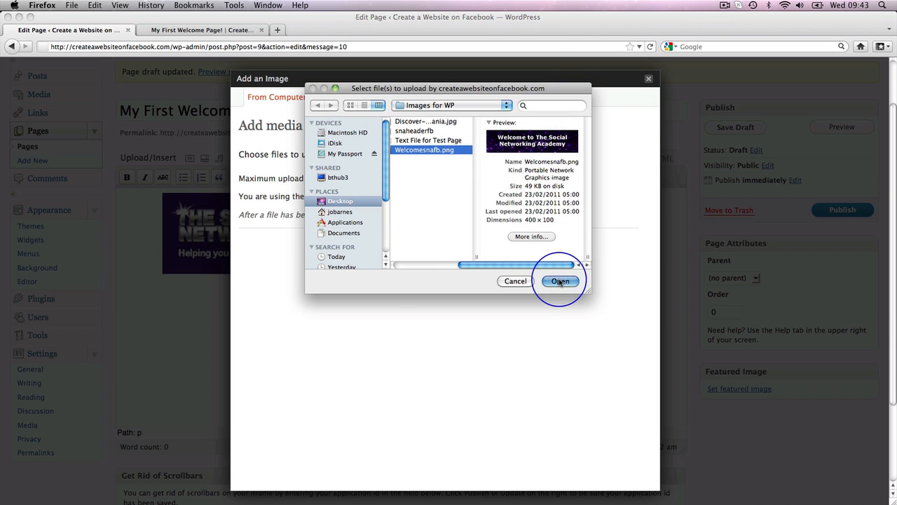
click(560, 280)
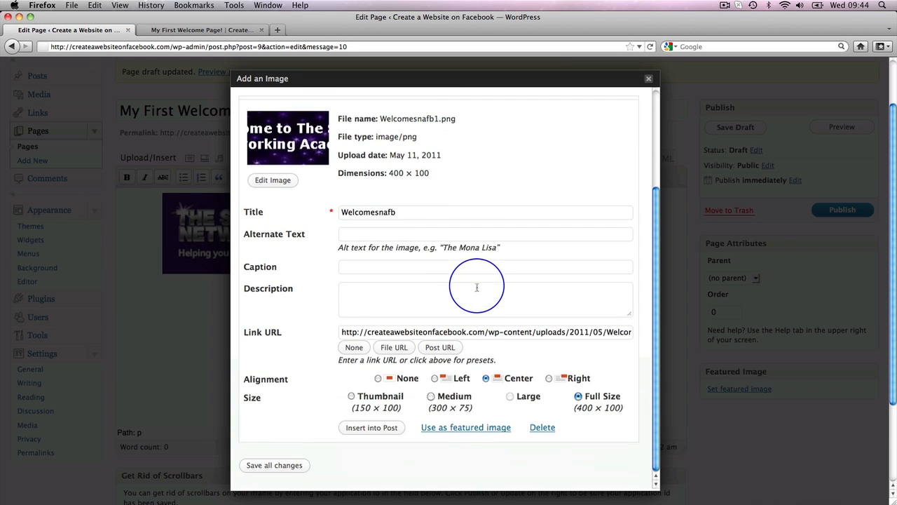
click(354, 347)
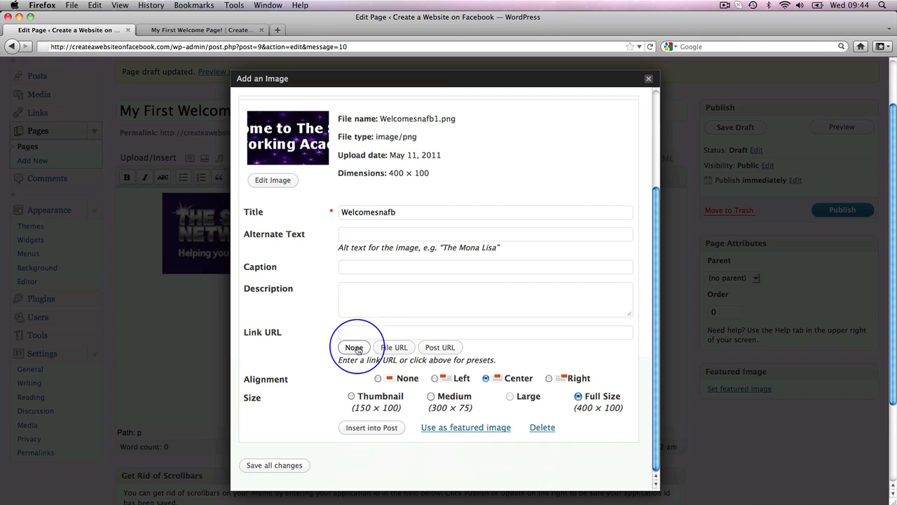
mouse_move(327, 433)
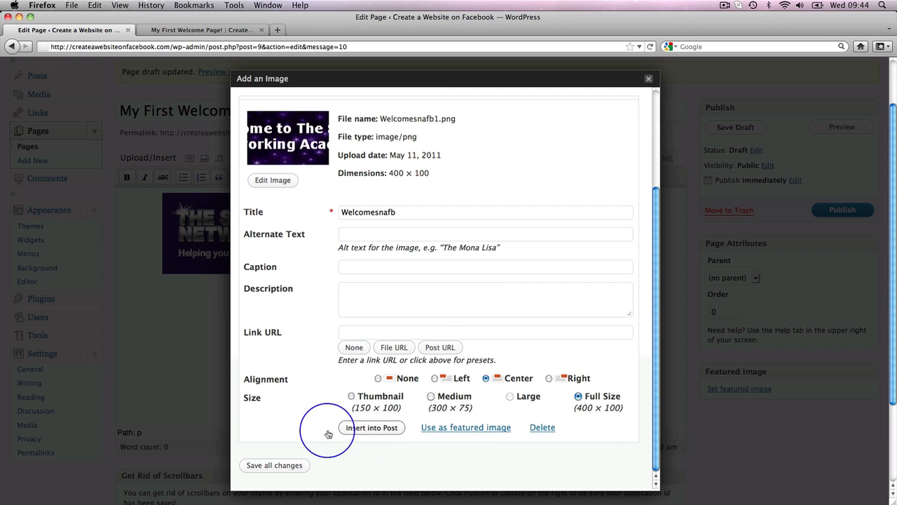
mouse_move(275, 464)
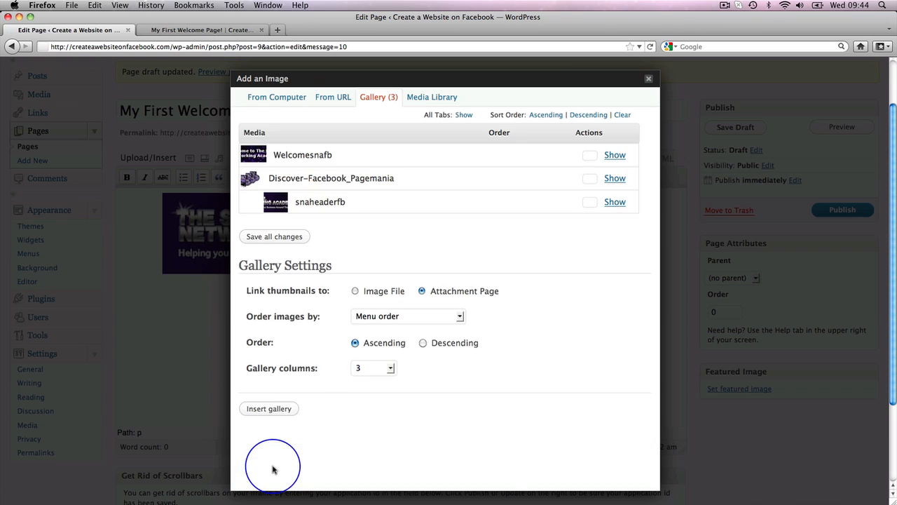
mouse_move(280, 459)
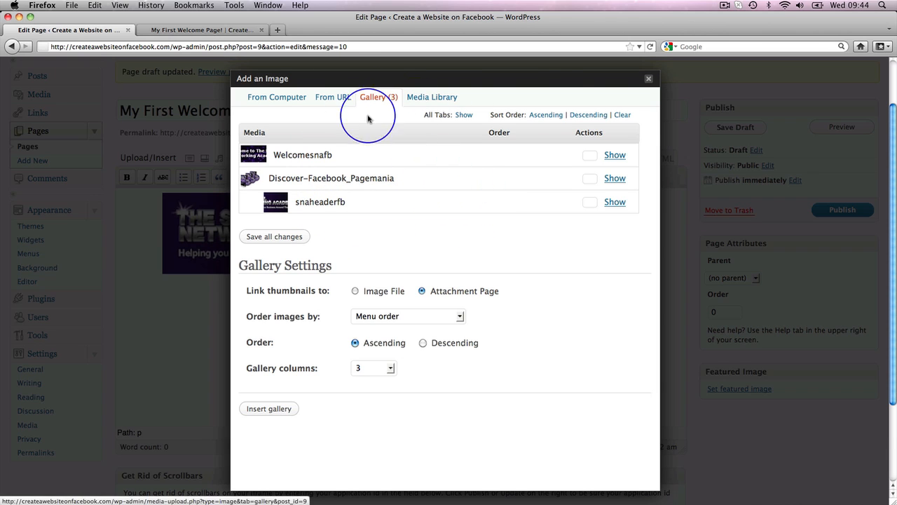
click(649, 78)
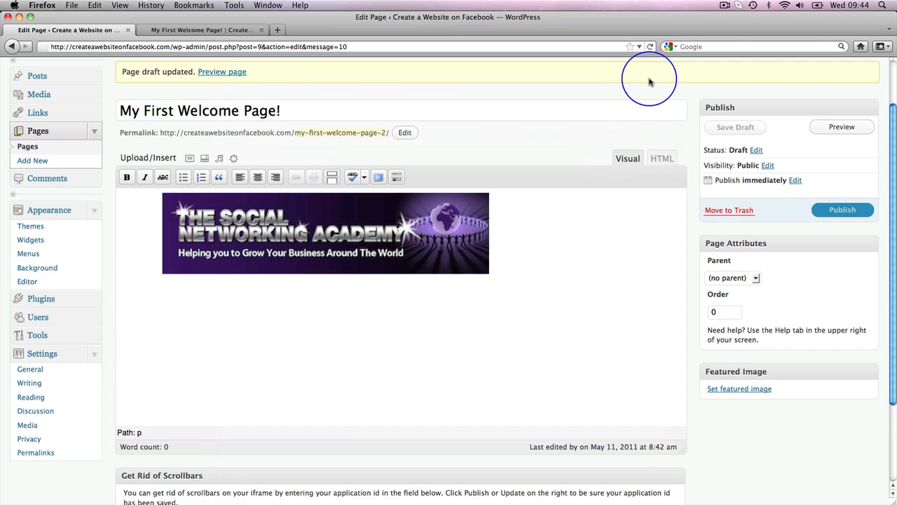